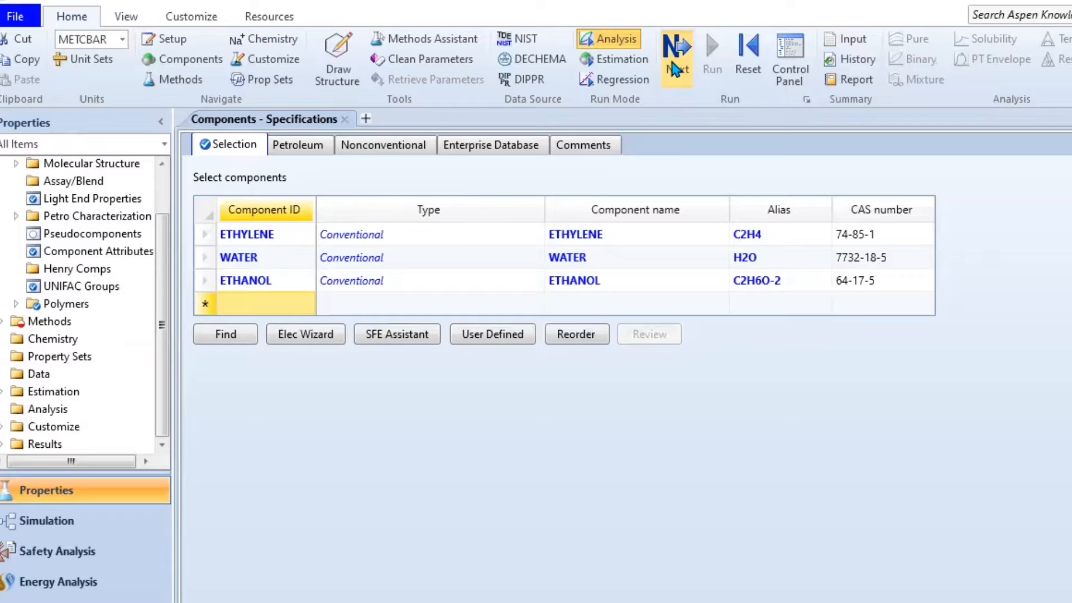
# Advance from the ethylene, water, ethanol component list to Methods with PENG-ROB.
pyautogui.click(676, 53)
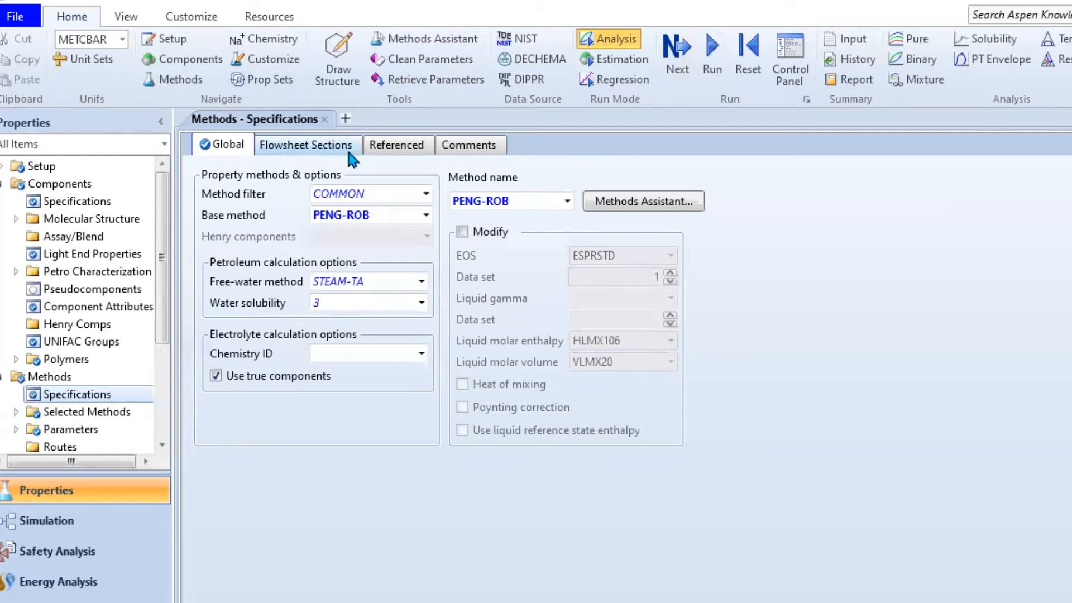
# Accept Properties Input Complete and enter the Simulation environment for the C2H4 feed stream.
pyautogui.click(677, 47)
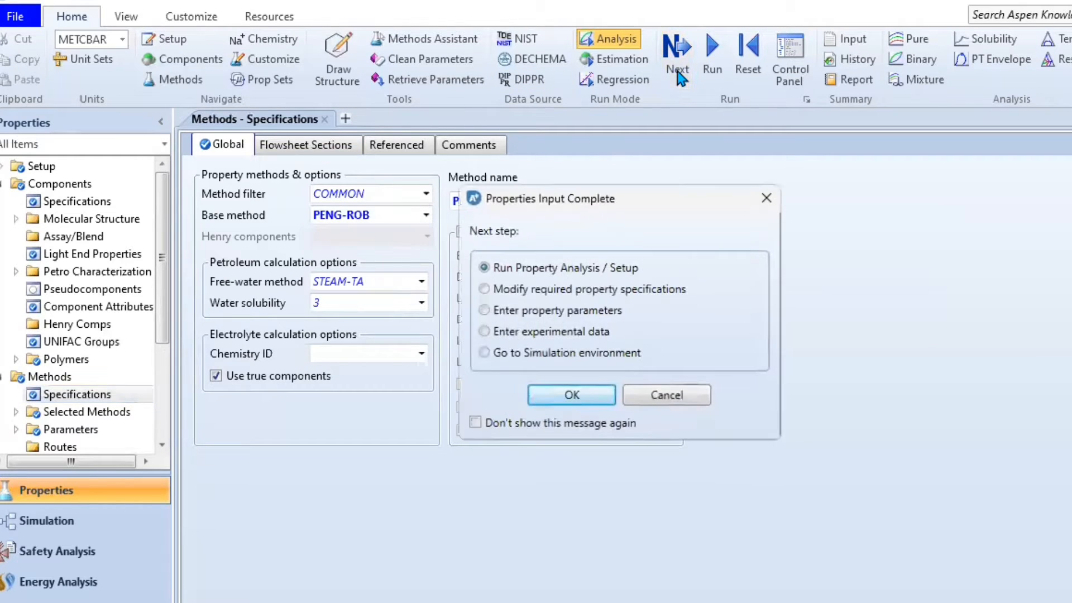
pyautogui.click(571, 395)
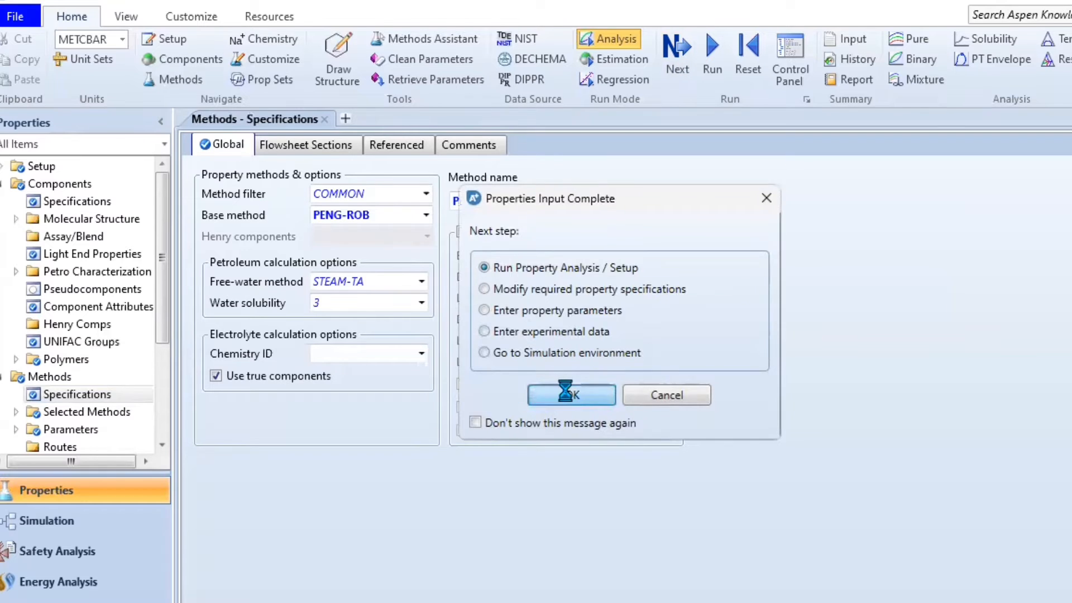
pyautogui.click(571, 396)
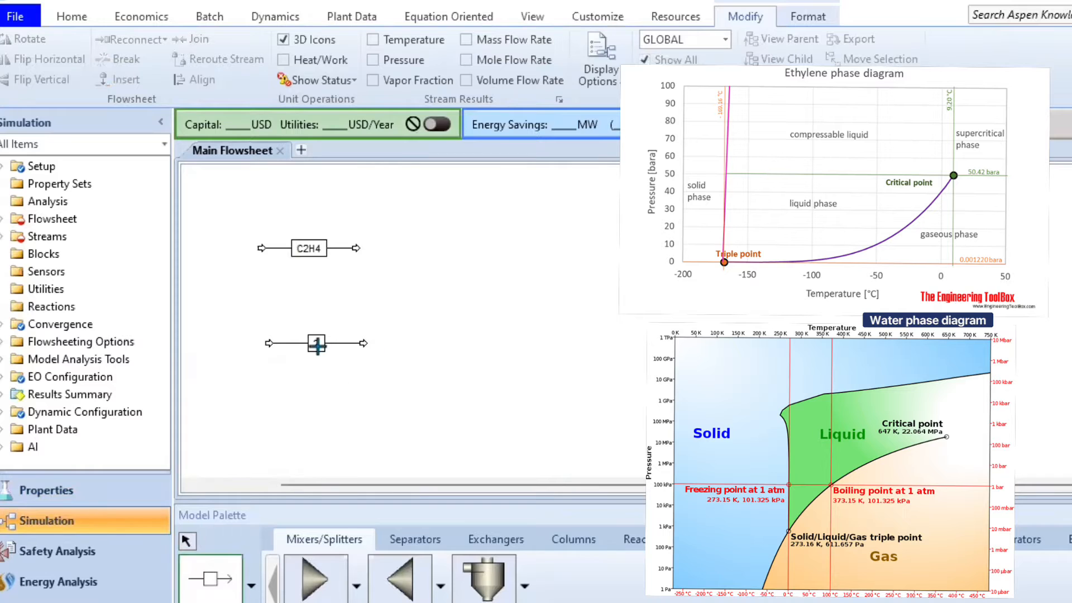
# Begin placing the Heater, Mixer and RGibbs blocks on the flowsheet.
pyautogui.rightClick(520, 257)
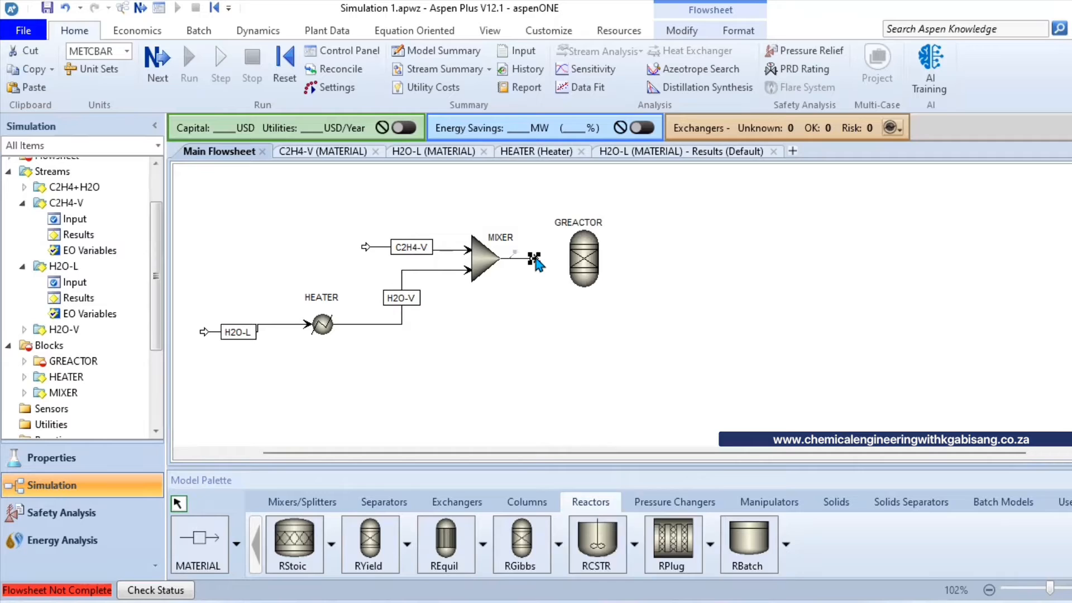
pyautogui.rightClick(530, 258)
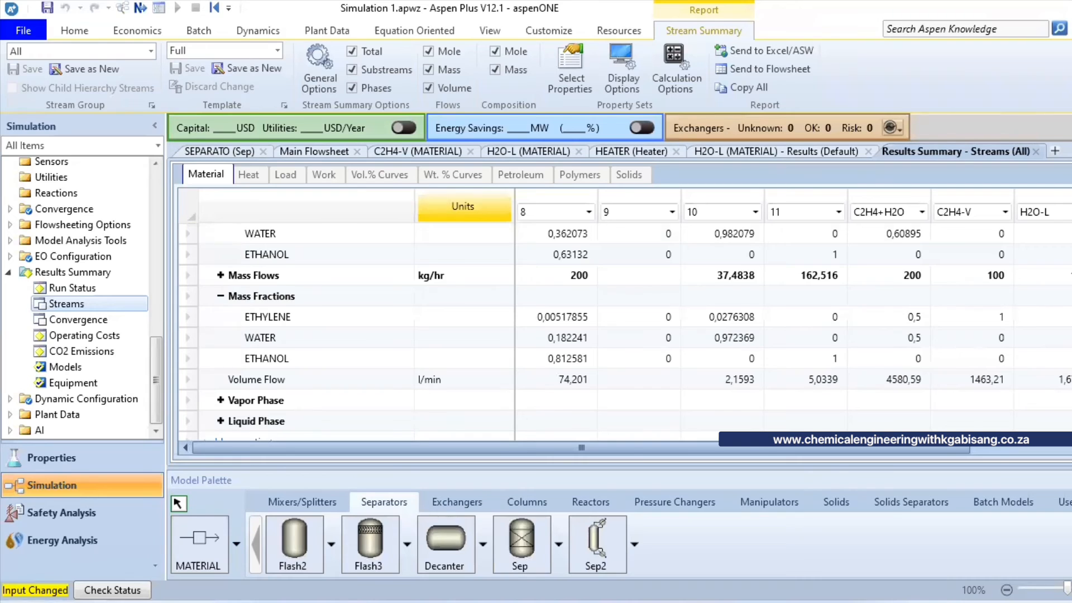
# Return to the Main Flowsheet showing the separator's pure water and ethanol outlets.
pyautogui.click(315, 151)
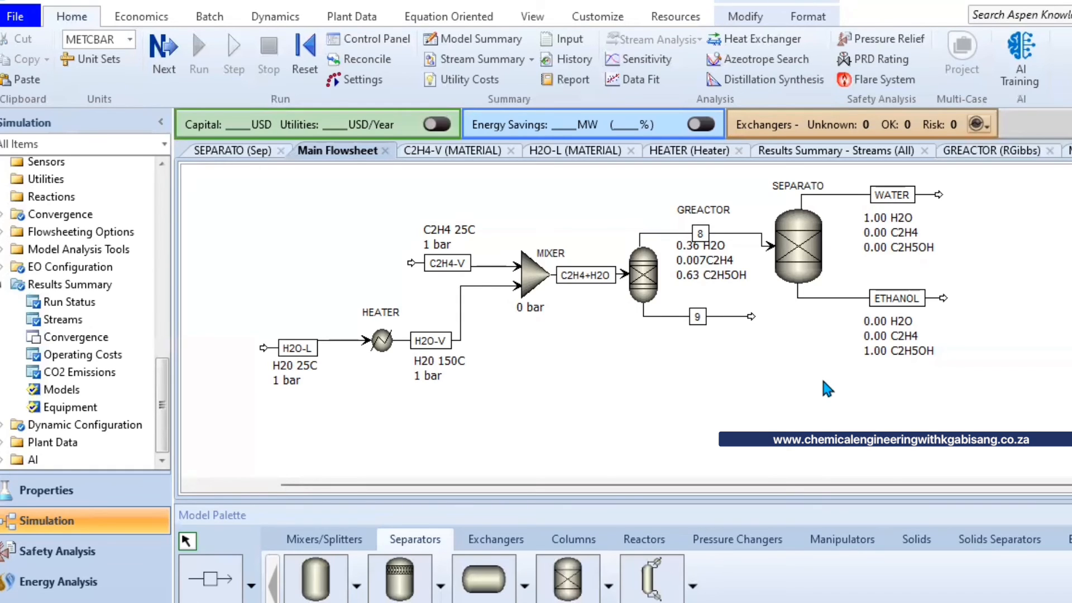